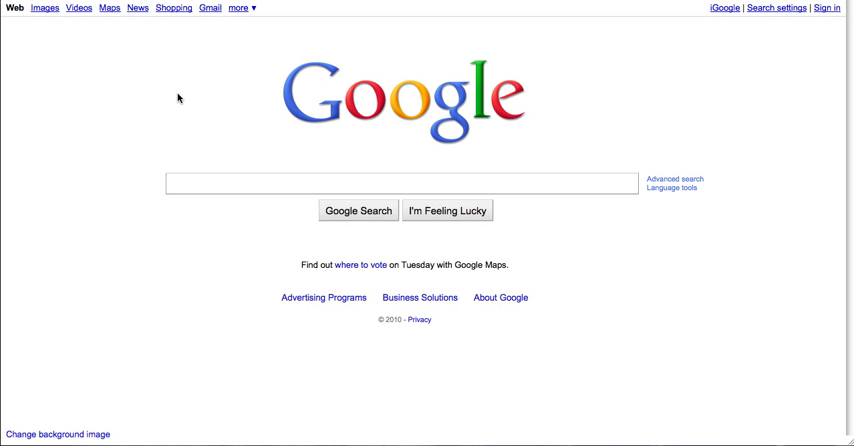
mouse_move(372, 128)
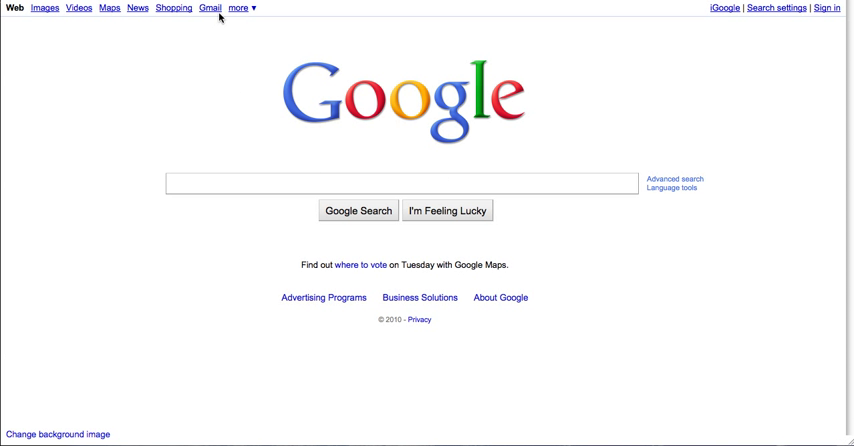
mouse_move(210, 14)
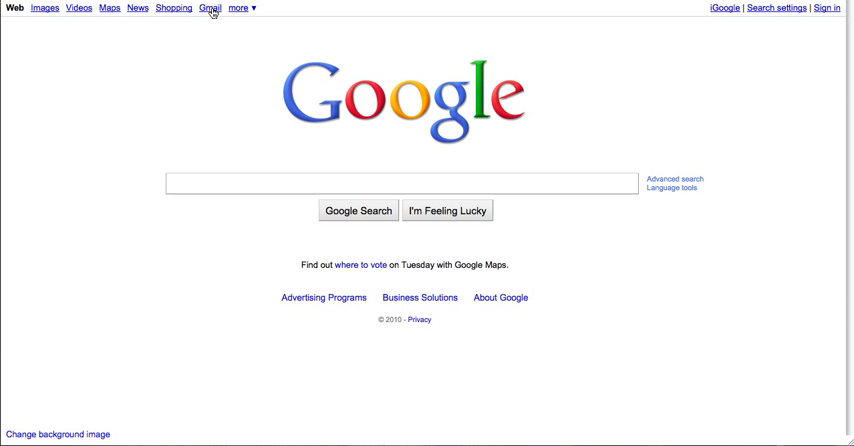
Go to the Gmail welcome page from the Google homepage's top-bar Gmail link.
click(204, 12)
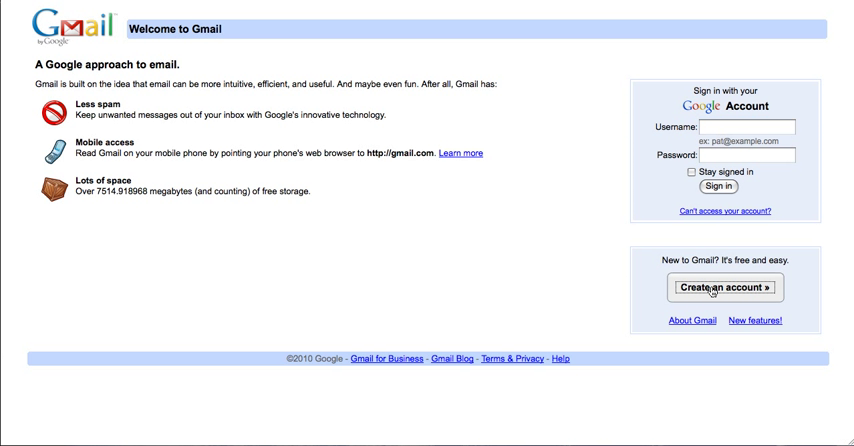
Start 'Create an account' on the Gmail welcome page and reach the empty sign-up form.
click(720, 288)
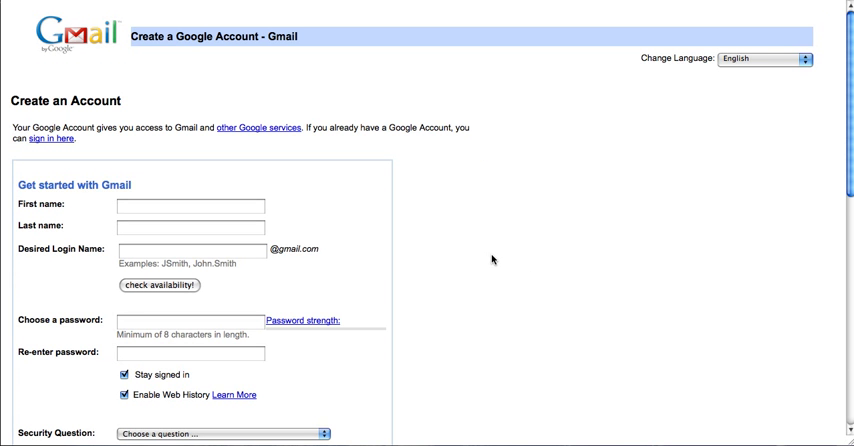
scroll(down, 3)
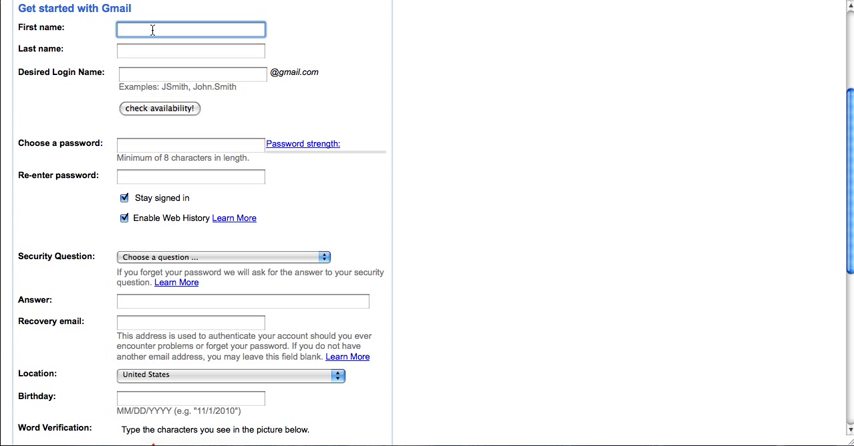
Enter 'You' as the first name and 'Tube' as the last name.
text(you)
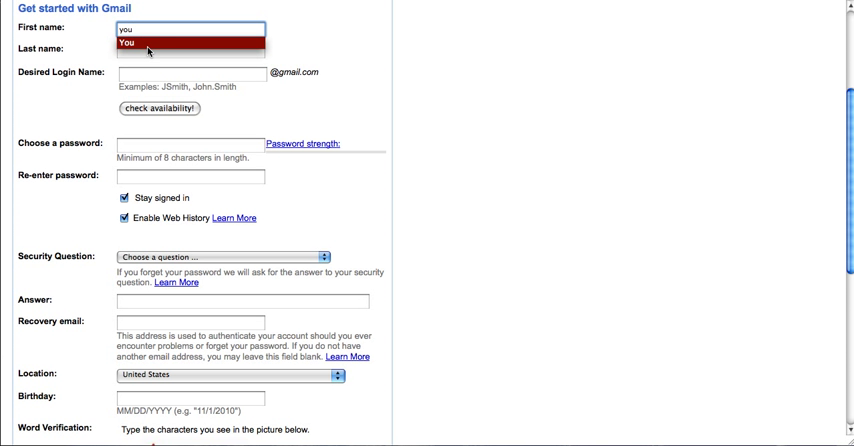
text(tube)
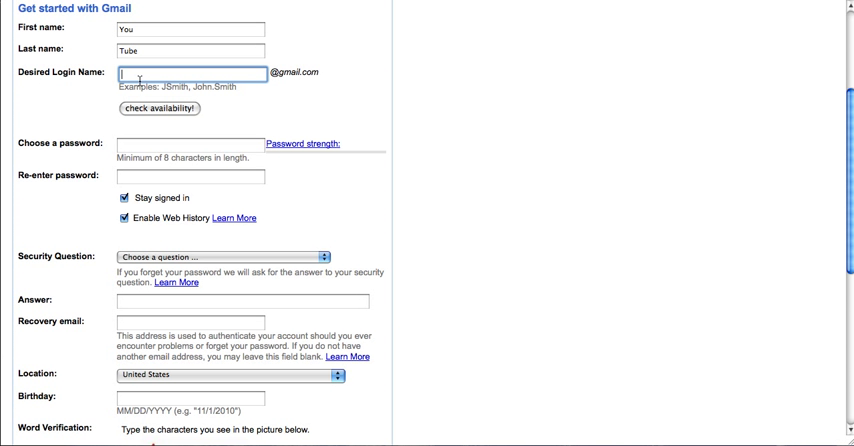
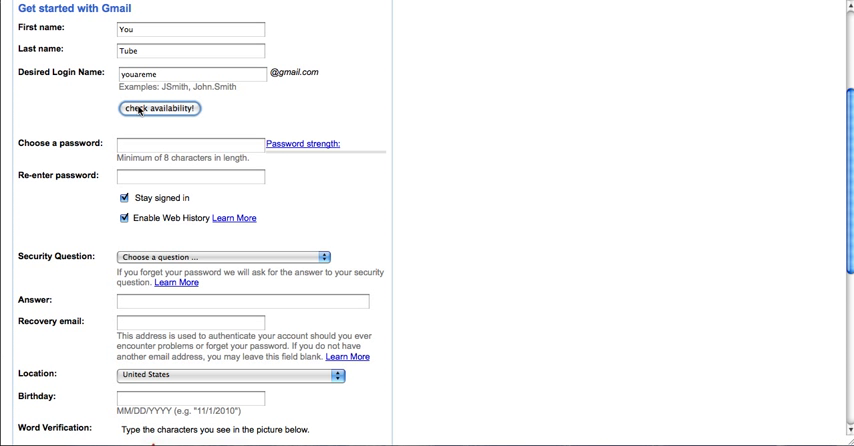
click(158, 112)
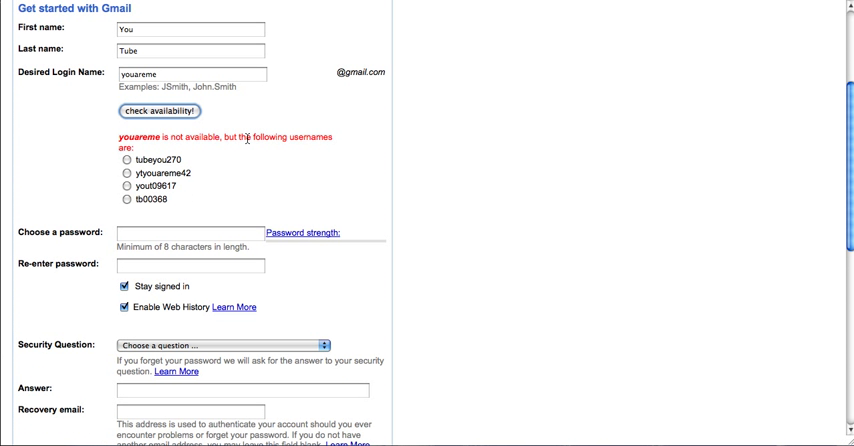
mouse_move(148, 186)
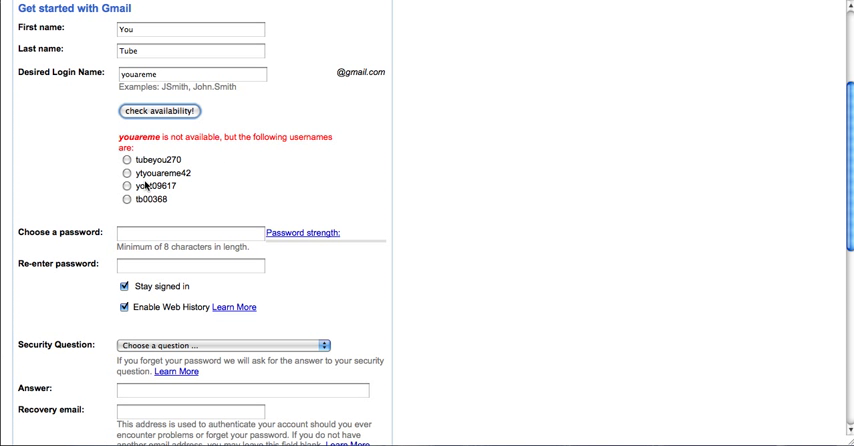
click(124, 174)
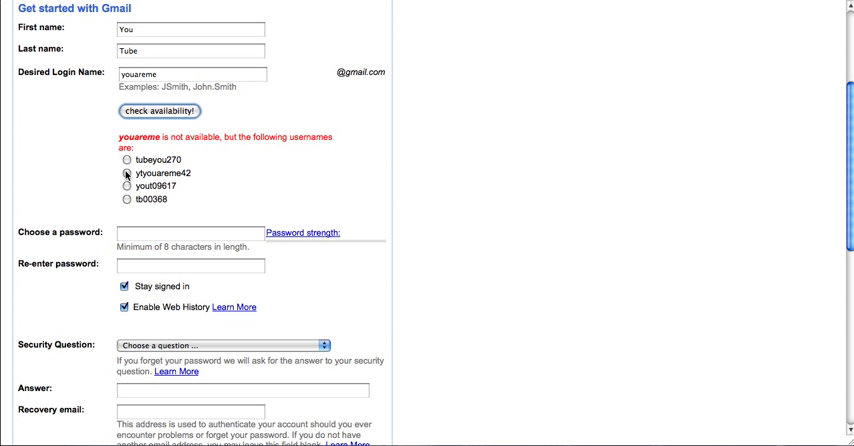
click(122, 174)
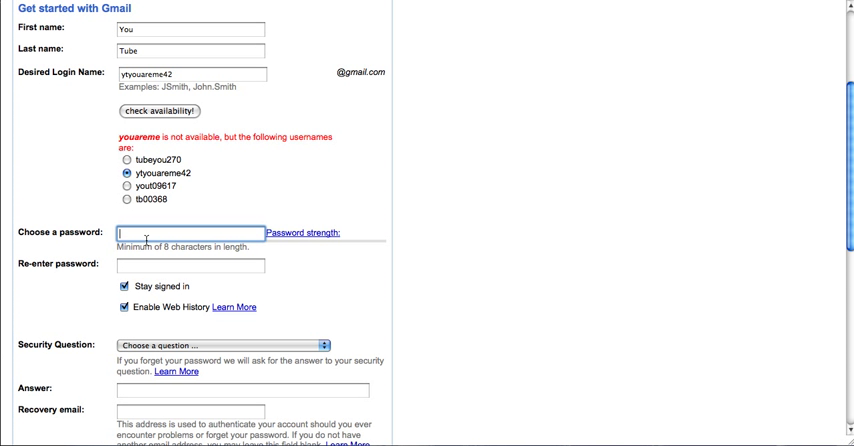
Enter and confirm a password rated Strong, reaching the security question choices.
text(•)
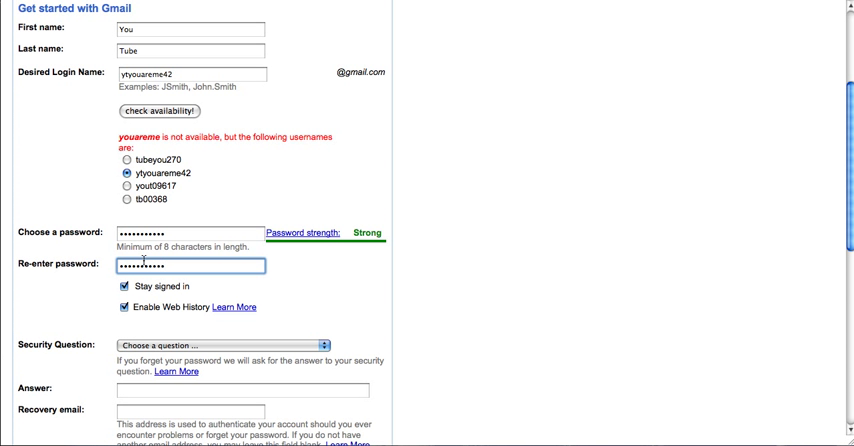
scroll(down, 3)
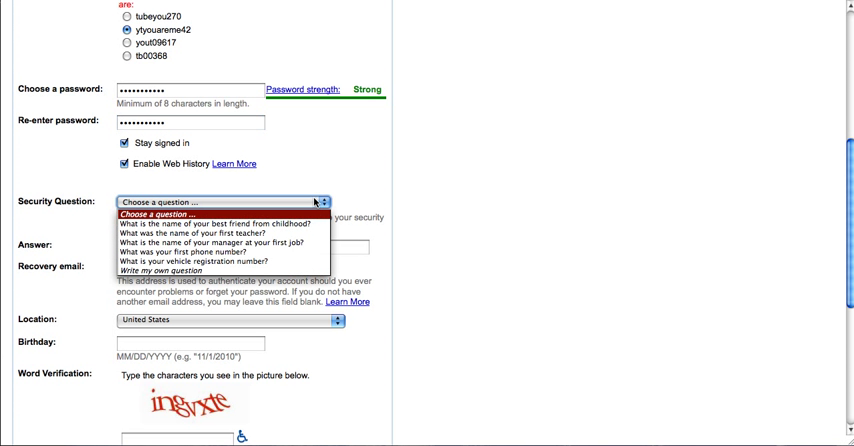
click(222, 222)
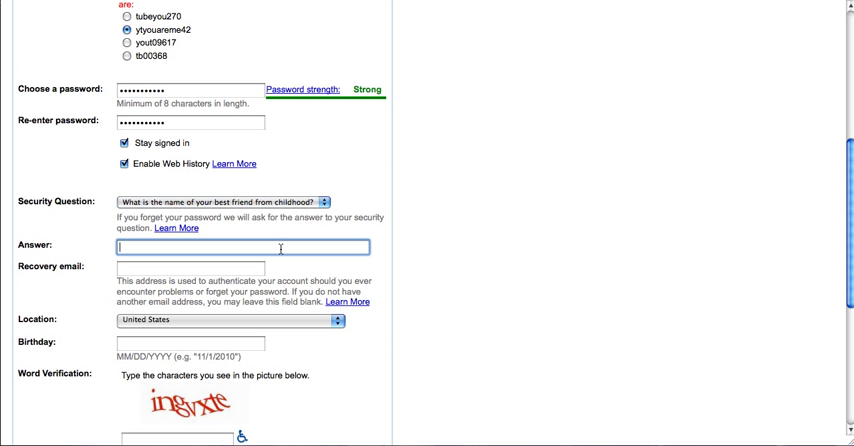
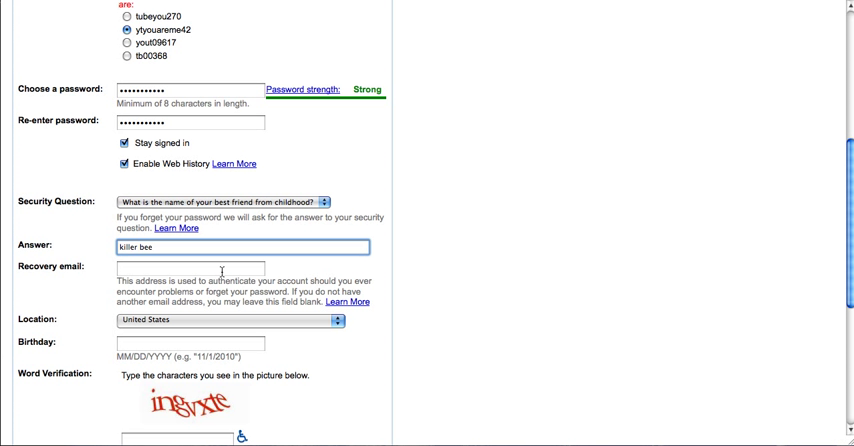
scroll(down, 3)
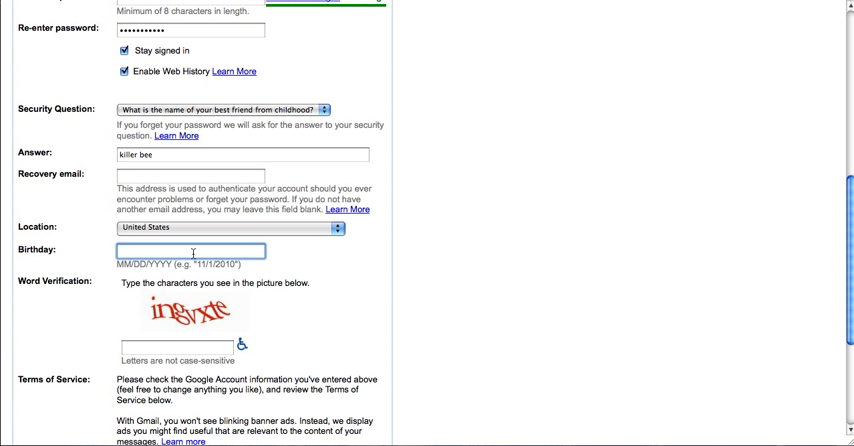
Fill in the birthday field as 6/6/66 in MM/DD/YY format.
text(4/)
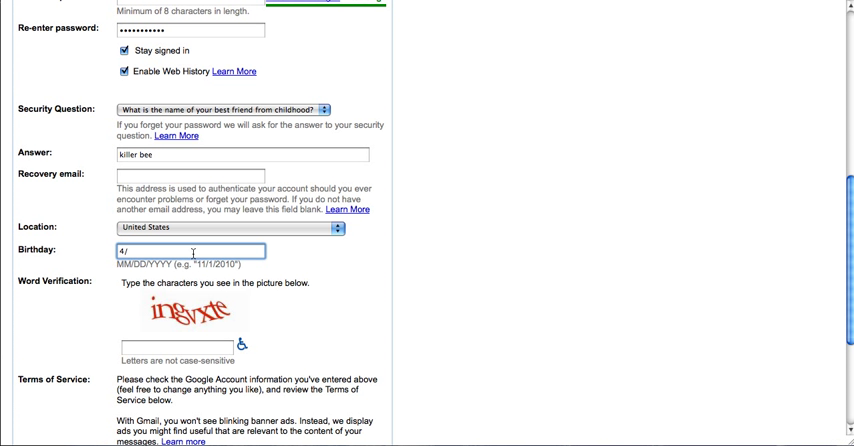
text(66)
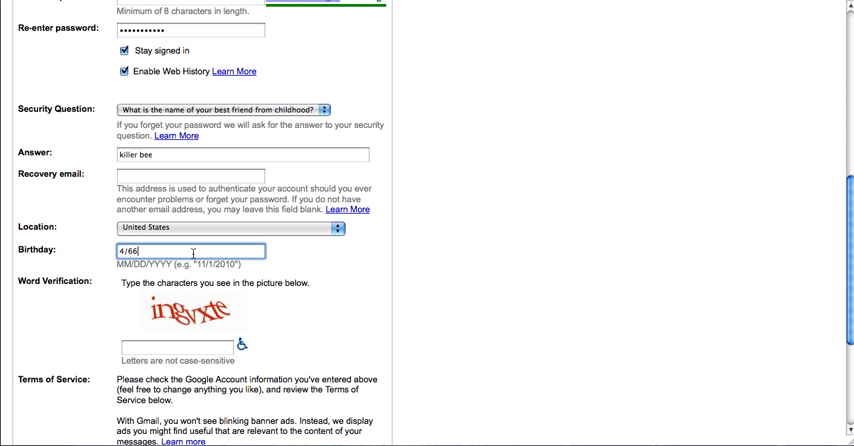
text(/)
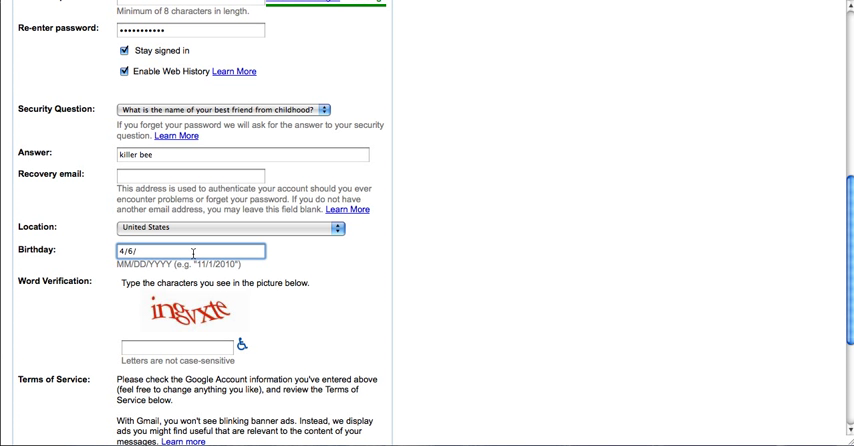
text(66)
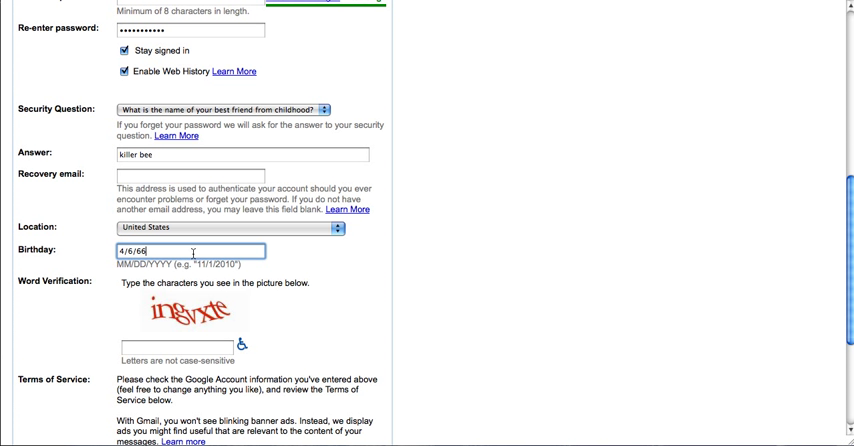
scroll(down, 3)
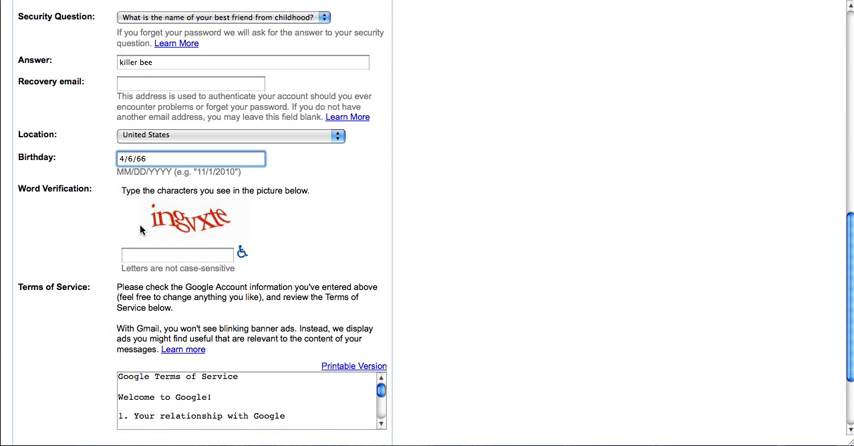
mouse_move(294, 224)
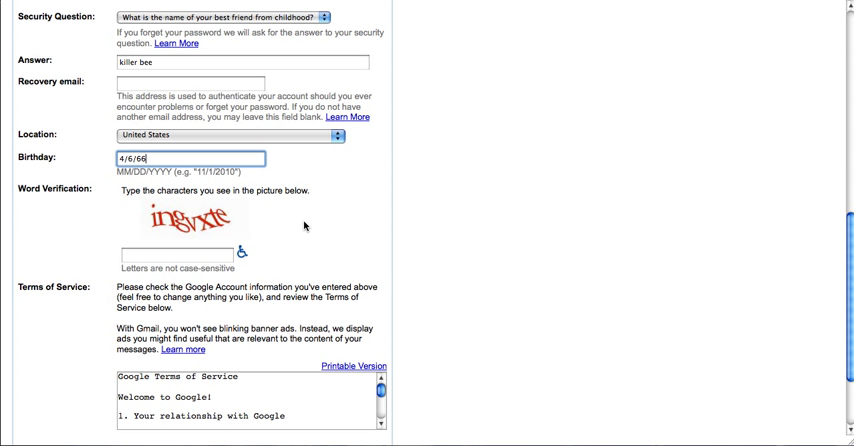
Enter the characters shown in the word-verification picture.
text(ingvx)
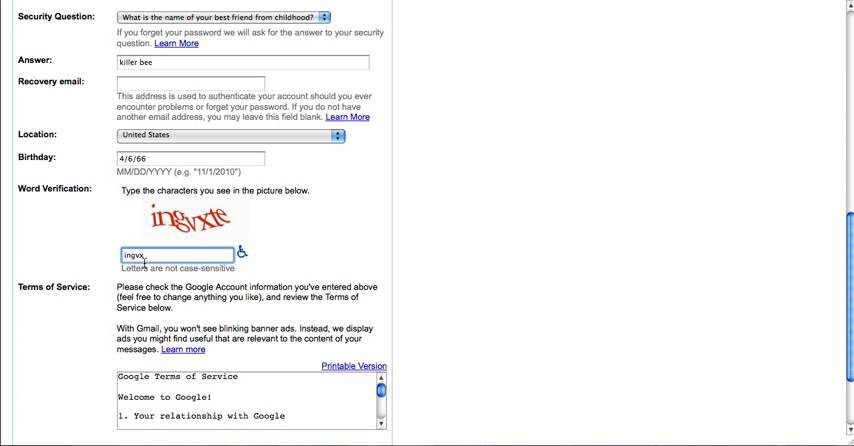
text(te)
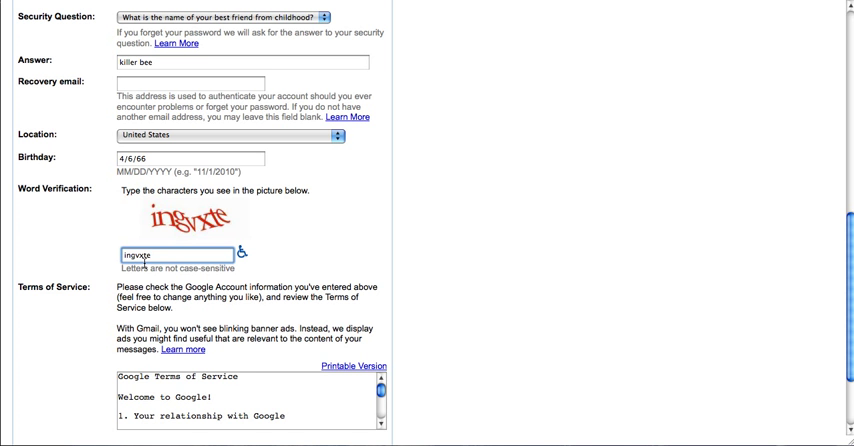
scroll(down, 3)
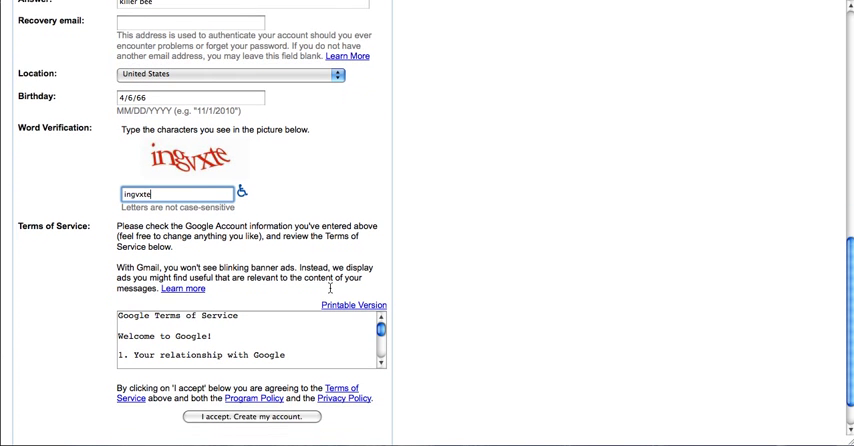
Scroll through the Terms of Service and accept to create the account.
scroll(down, 3)
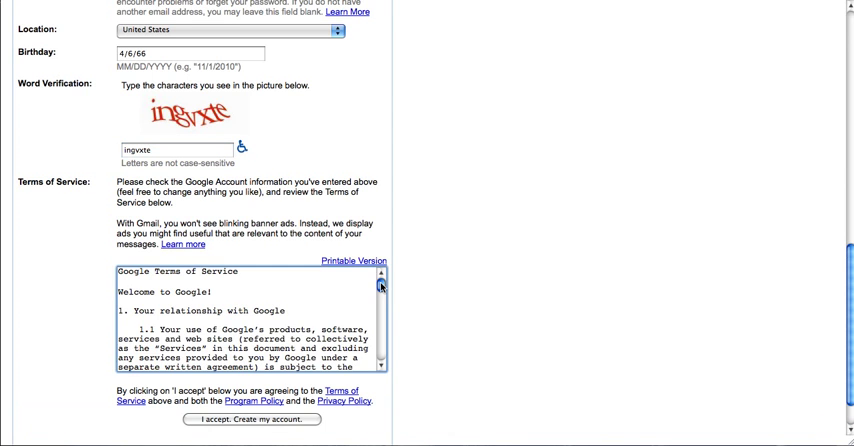
scroll(down, 3)
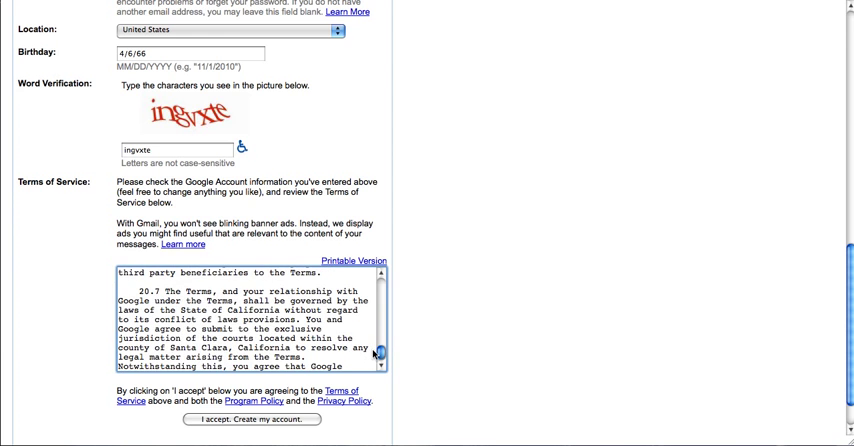
scroll(down, 3)
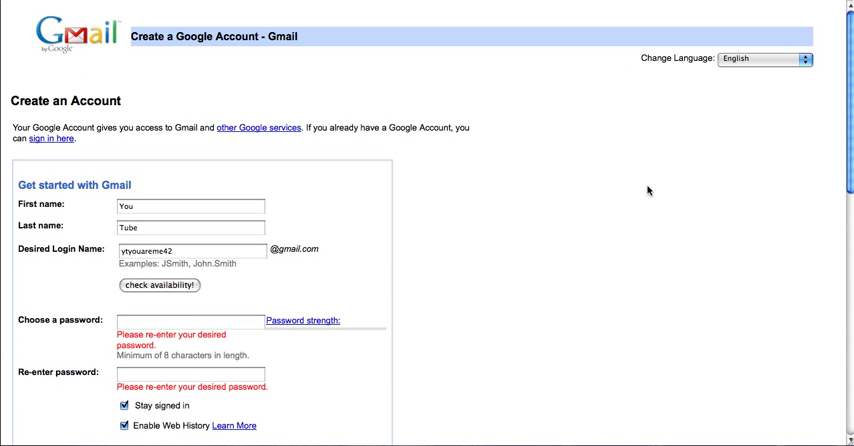
Re-enter the Strong-rated password in both password fields after the form returned.
scroll(down, 3)
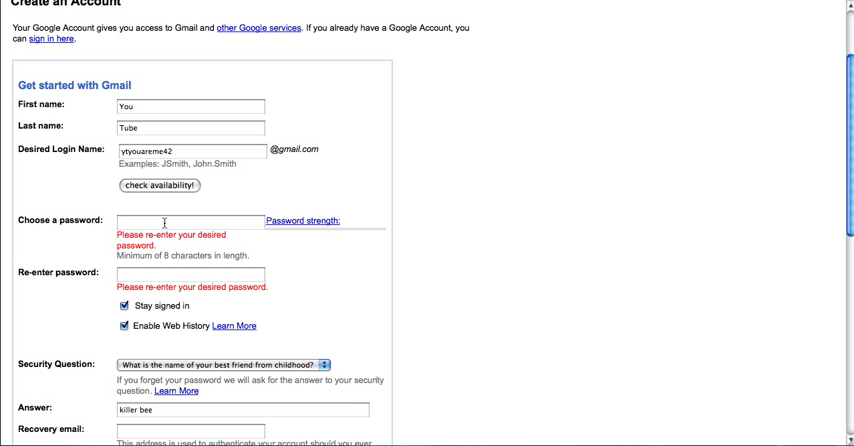
click(190, 224)
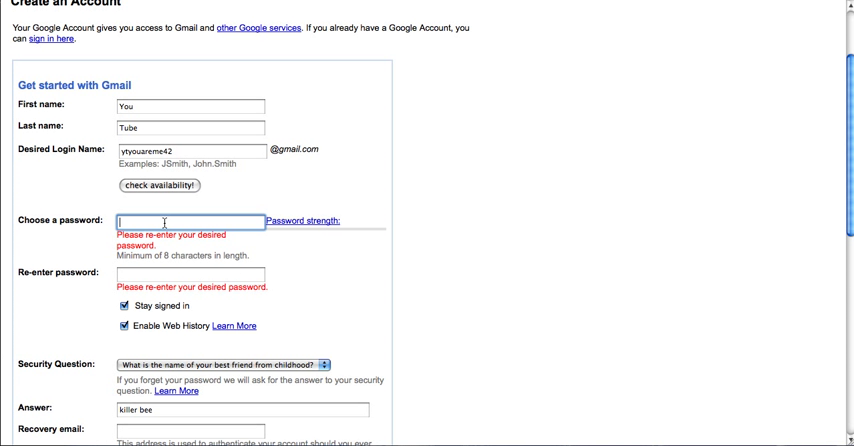
text(password)
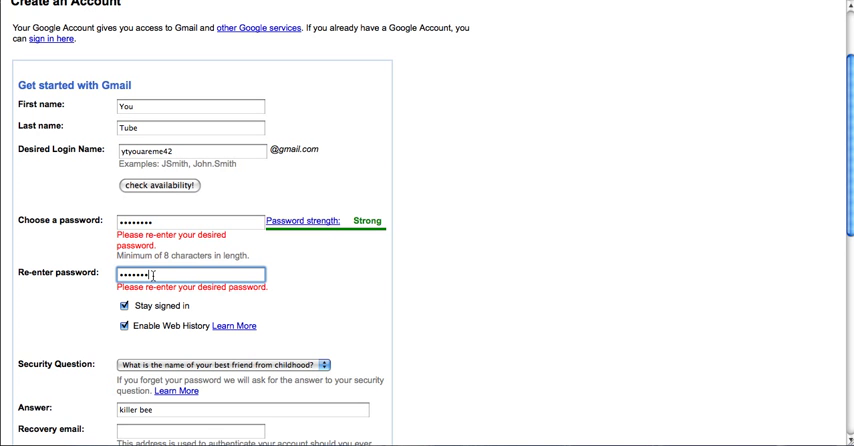
scroll(down, 3)
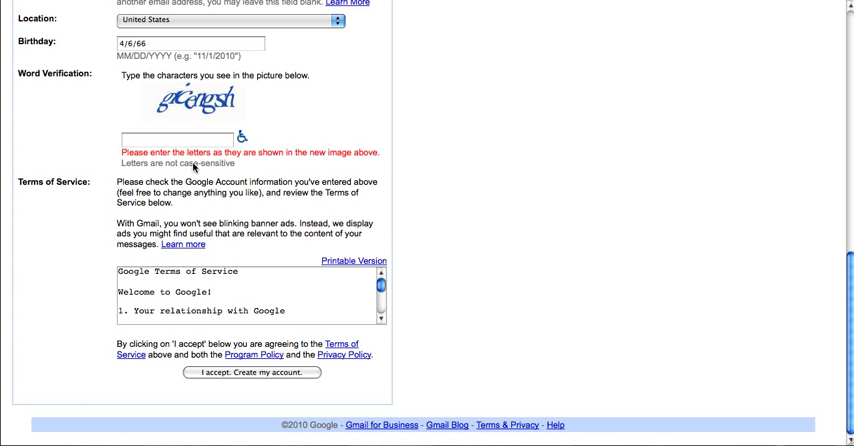
Enter the captcha 'gicen', create the account and decline Firefox's offer to save the password.
text(gi)
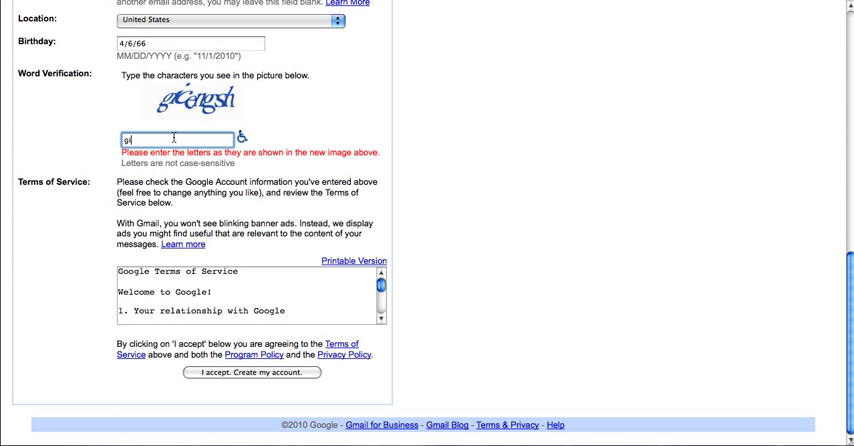
text(gicengsh)
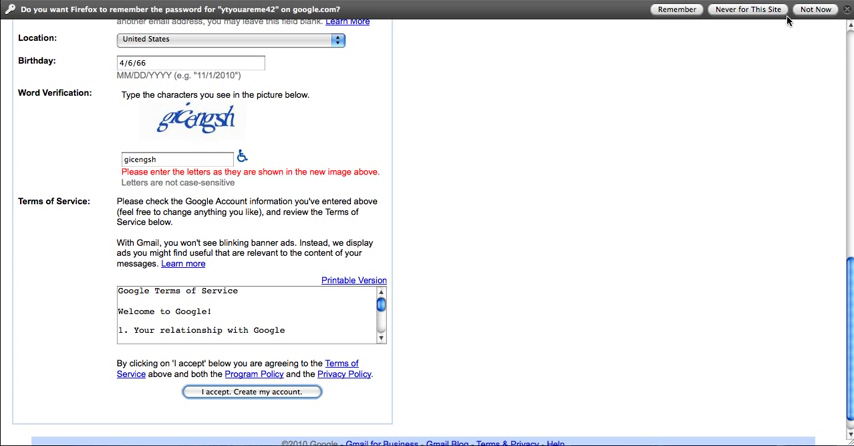
click(816, 10)
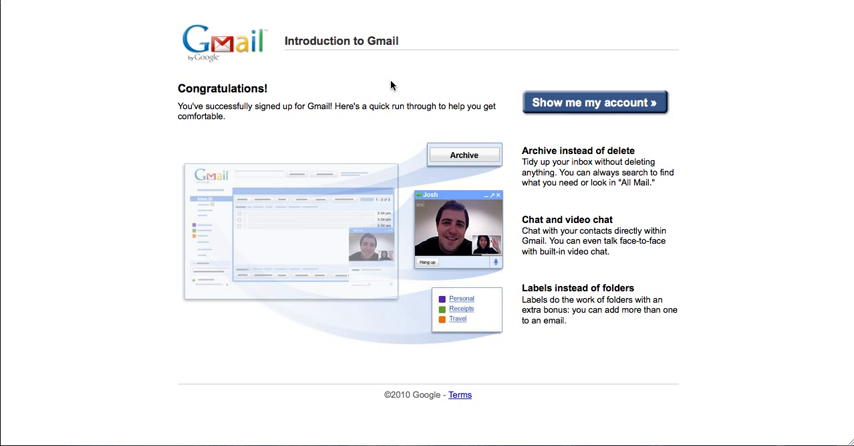
mouse_move(604, 104)
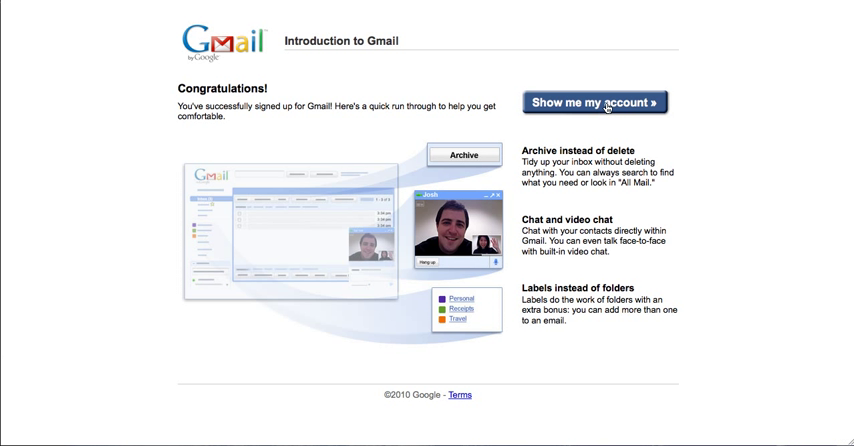